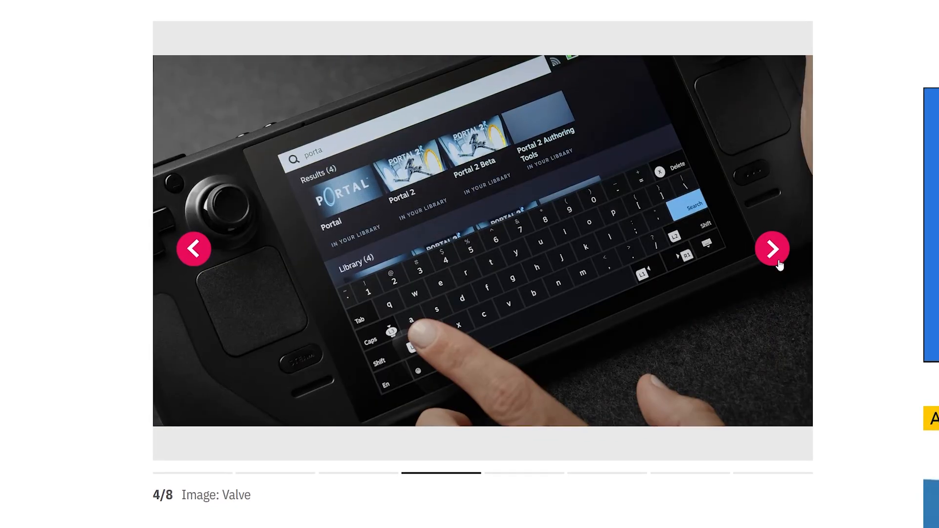
From the Steam button's Power menu, switch the Steam Deck to Desktop mode
click(772, 248)
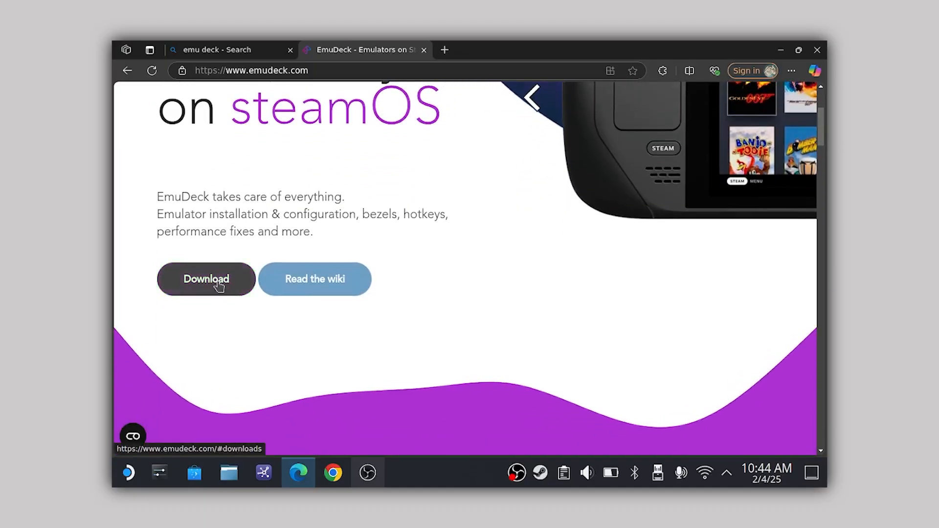
click(205, 279)
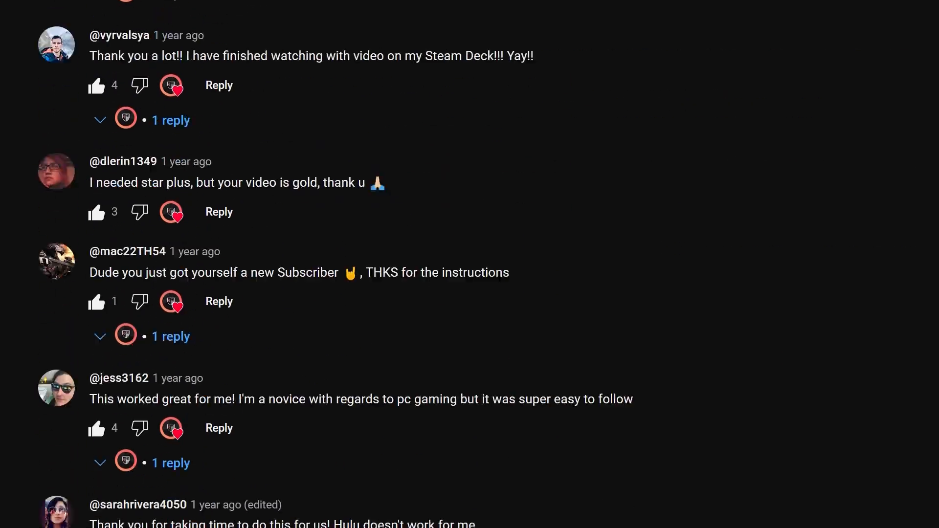
scroll(down, 3)
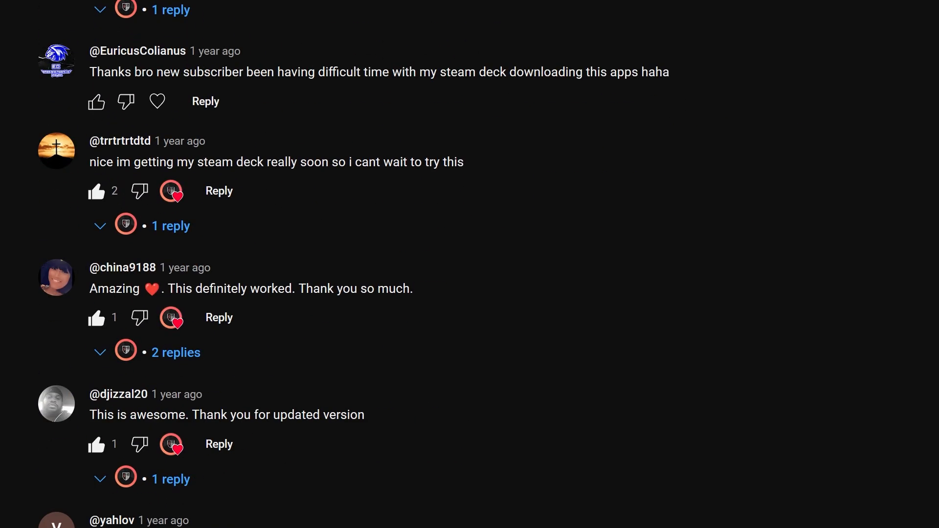
scroll(down, 3)
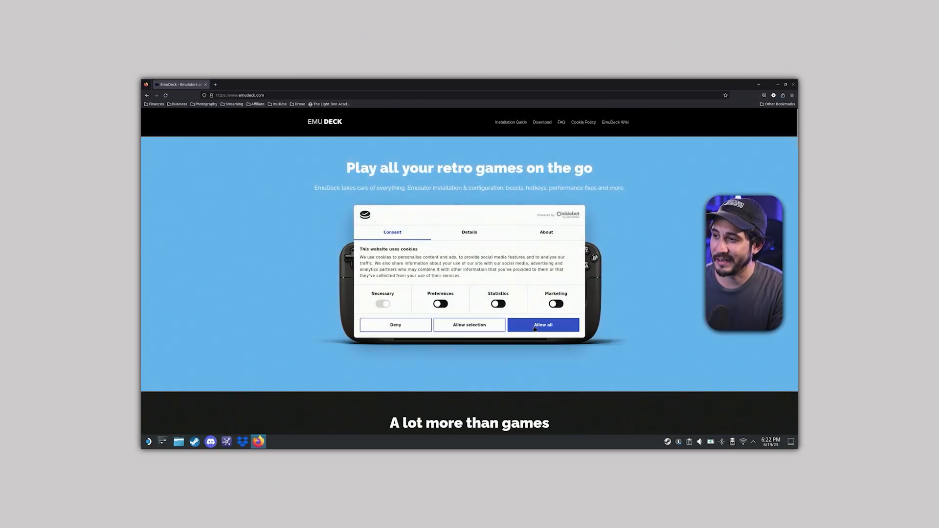
click(543, 325)
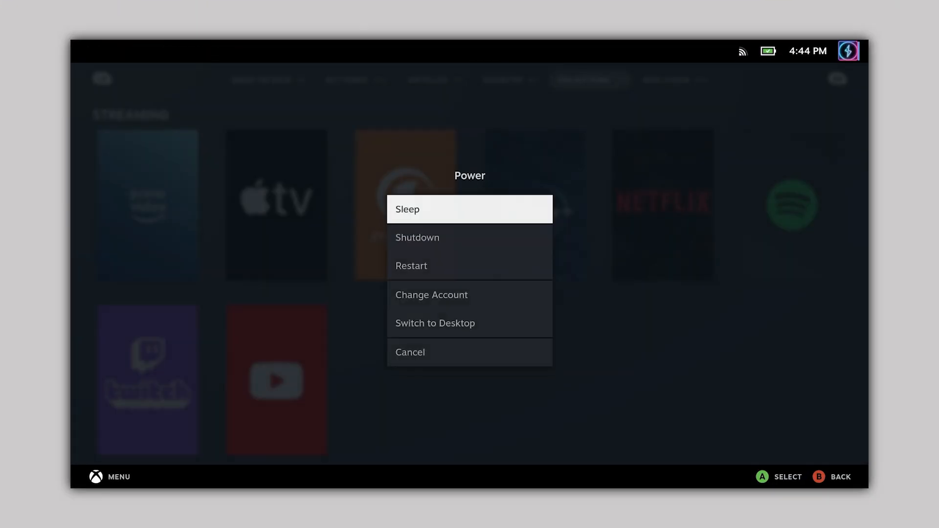
click(435, 323)
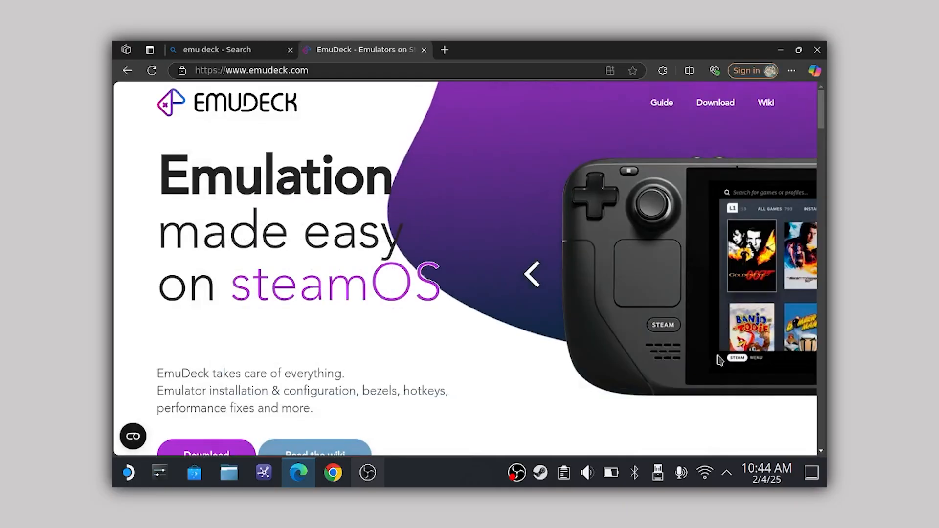
Download the free steamOS Community installer from the EmuDeck site and run Install EmuDeck
scroll(down, 3)
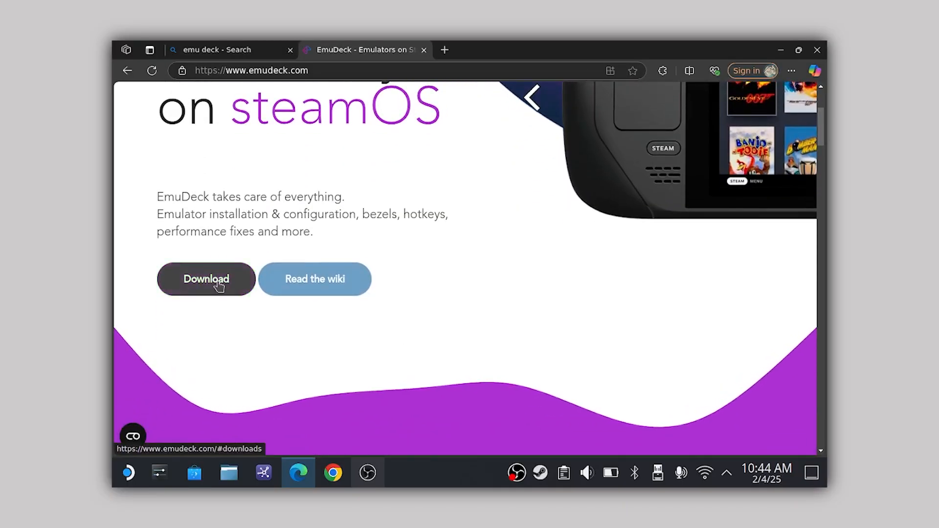
click(206, 279)
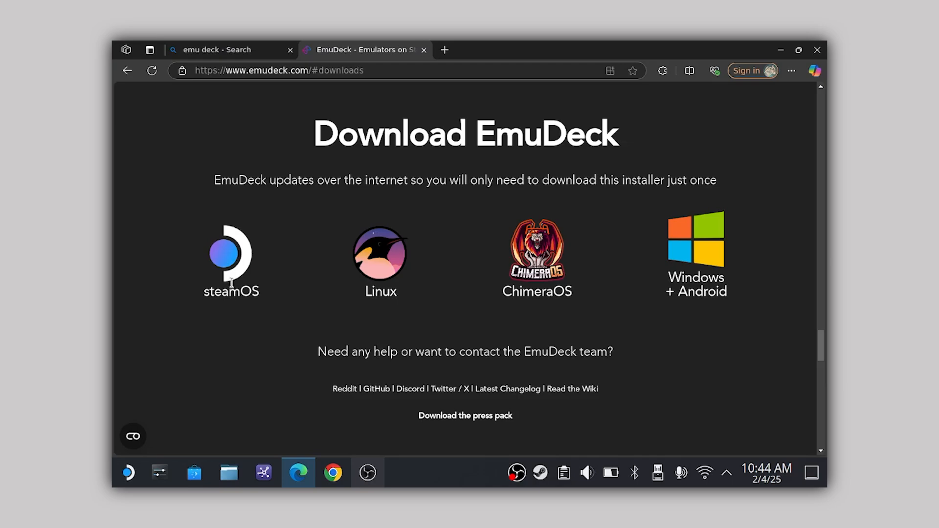
click(230, 254)
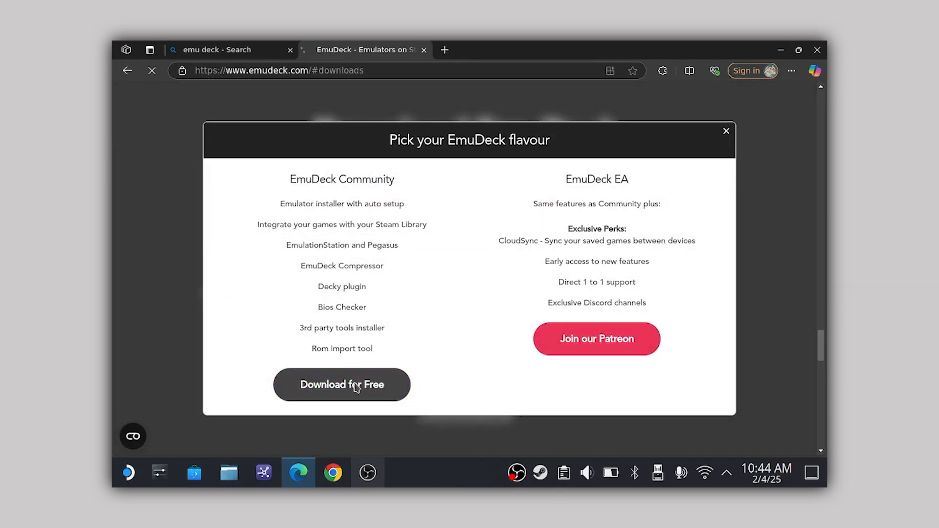
click(342, 384)
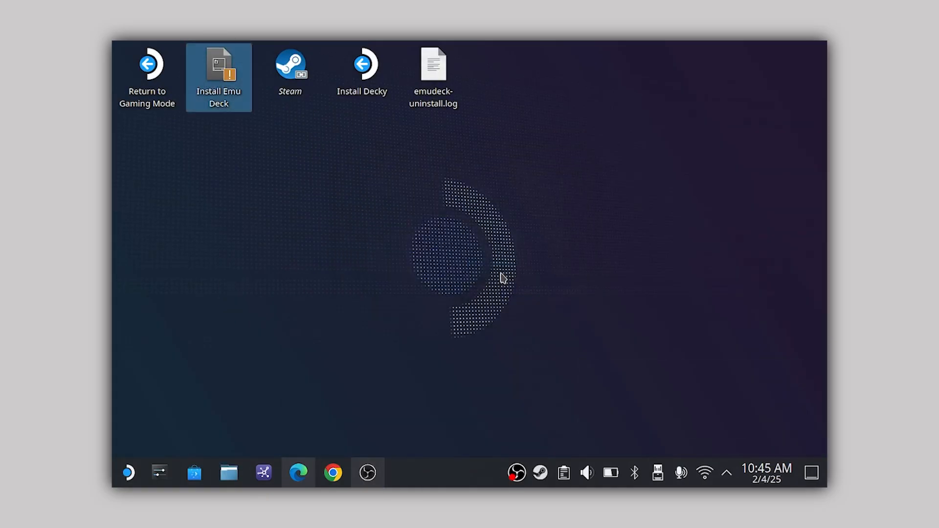
double_click(218, 66)
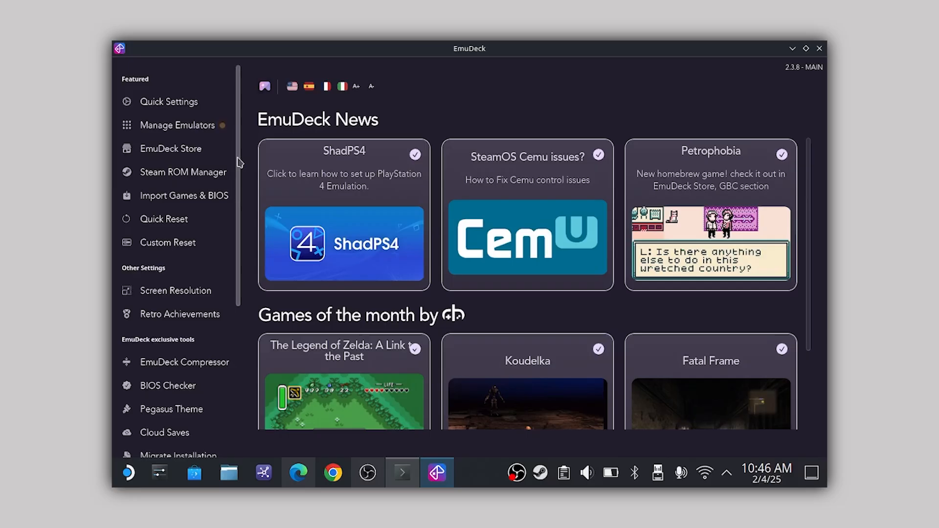
In Cloud Services Manager, select Netflix, Disney+, Twitch and YouTube and confirm with OK
scroll(down, 3)
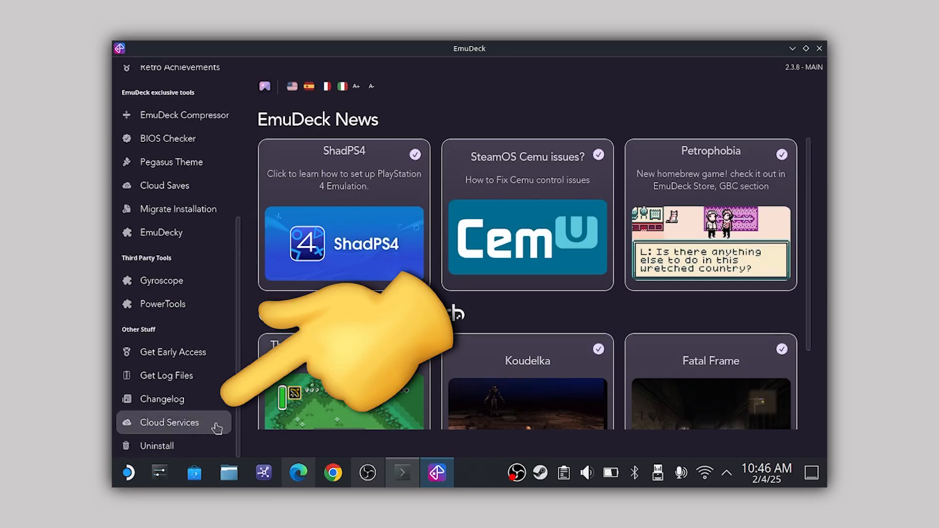
click(170, 422)
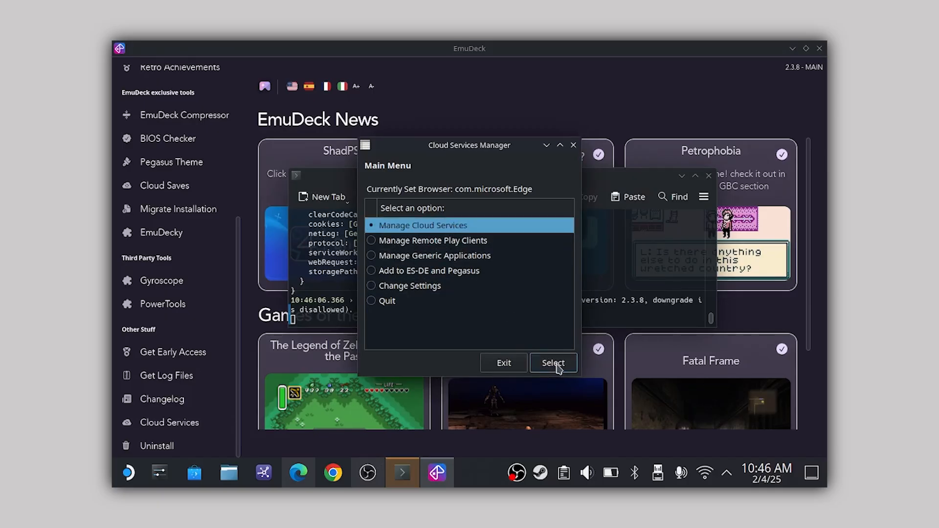
click(551, 362)
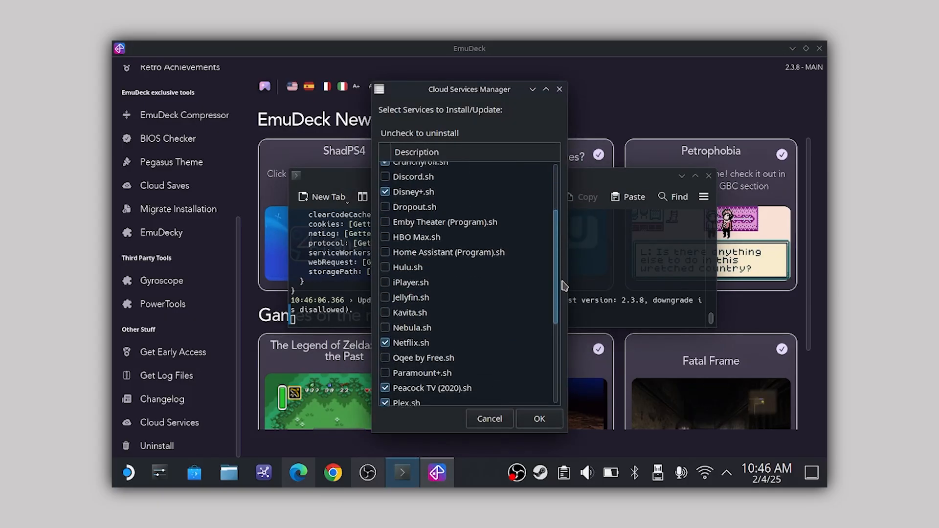
scroll(down, 3)
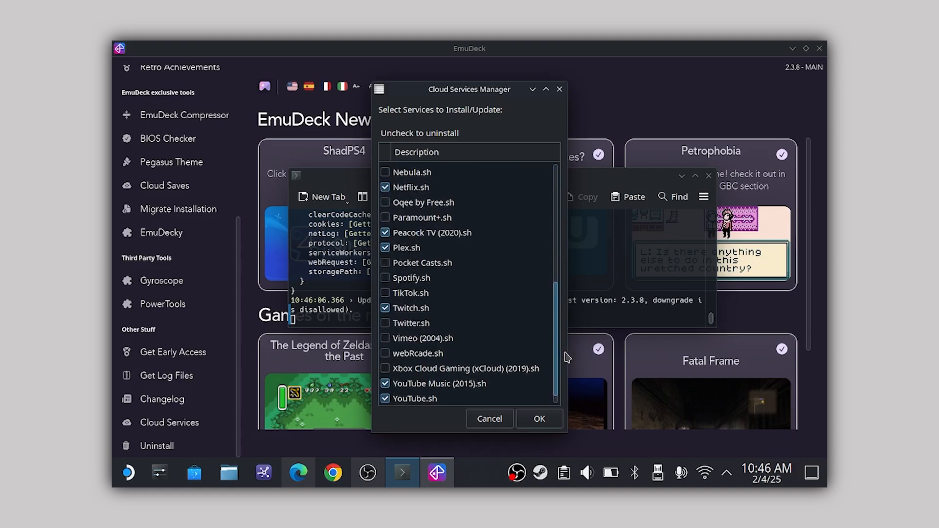
click(538, 418)
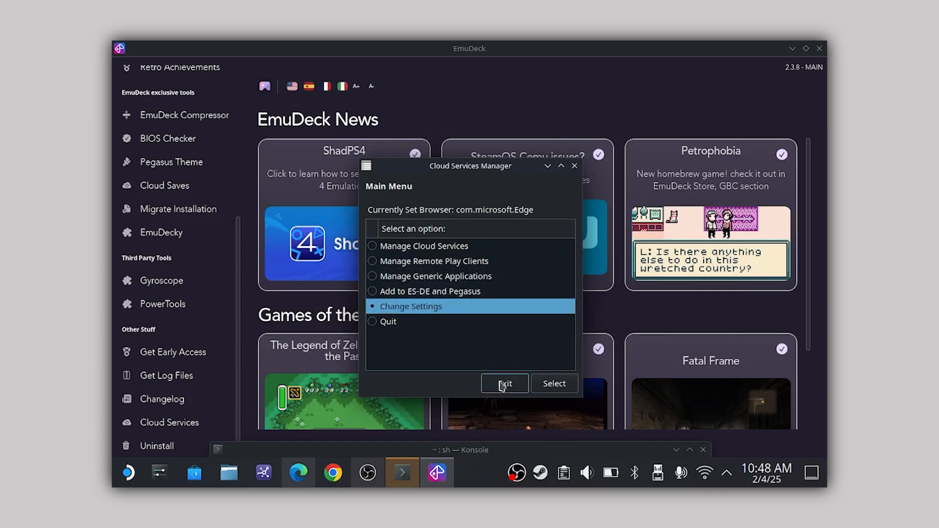
In Change Settings, keep com.microsoft.Edge as the cloud services browser
click(554, 384)
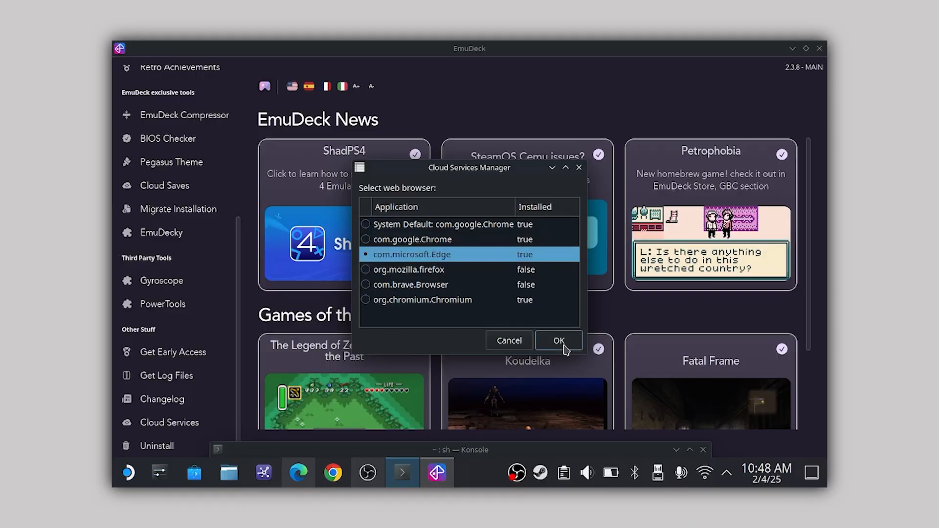
click(558, 341)
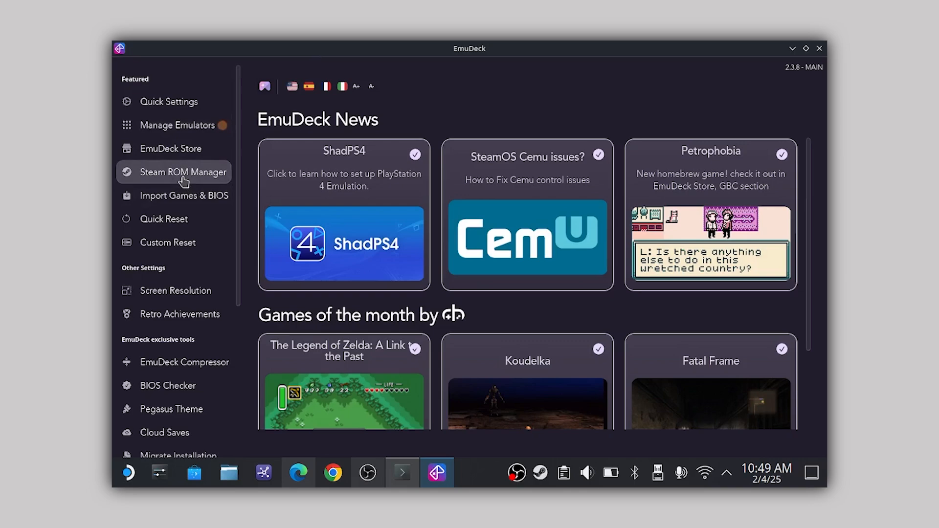
Launch Steam ROM Manager, pass the welcome screen and reach the Add Games page
click(183, 173)
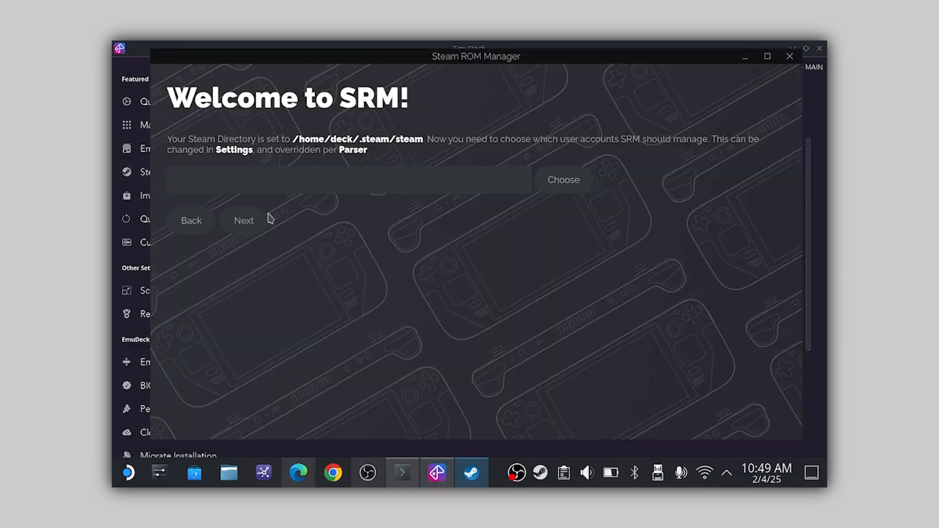
click(243, 220)
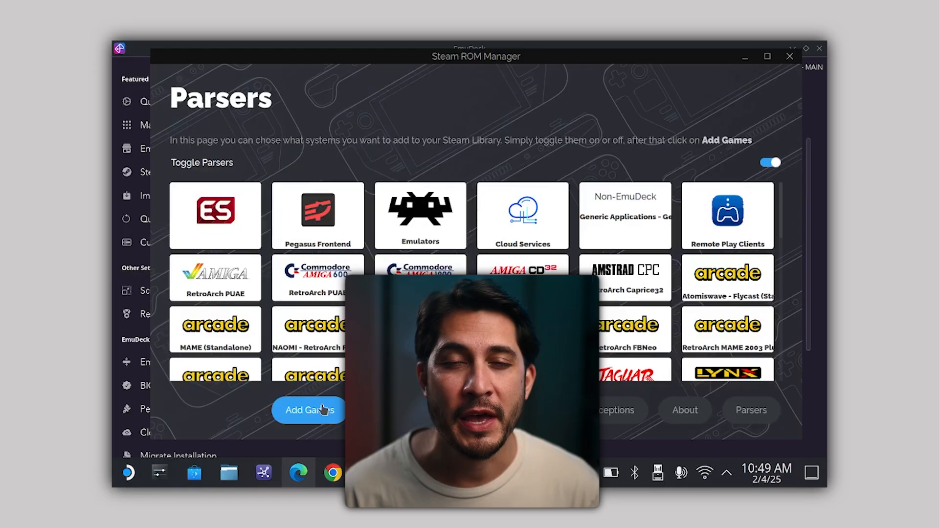
click(308, 410)
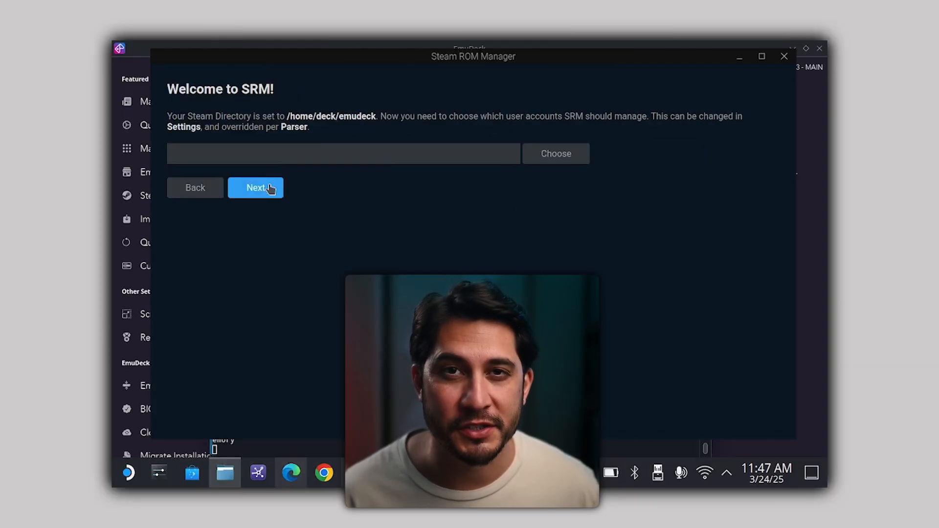
click(256, 188)
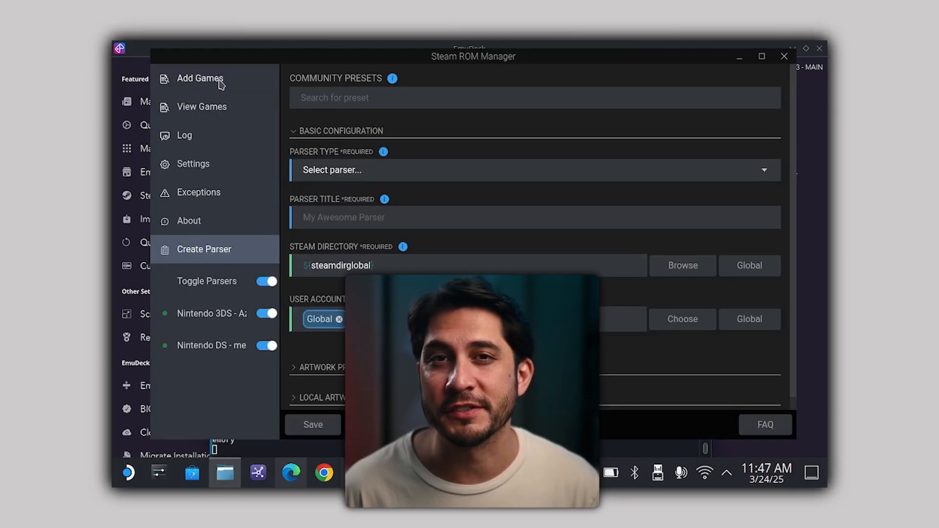
click(201, 78)
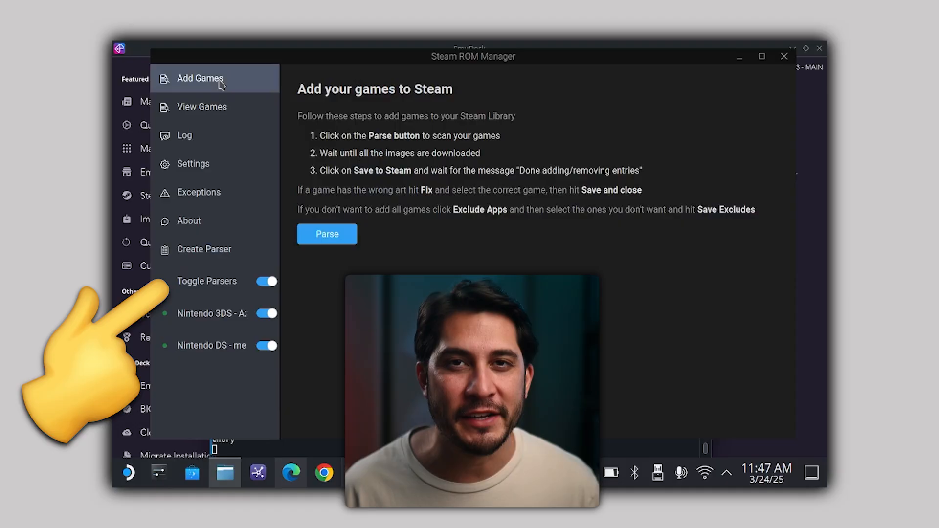
click(204, 249)
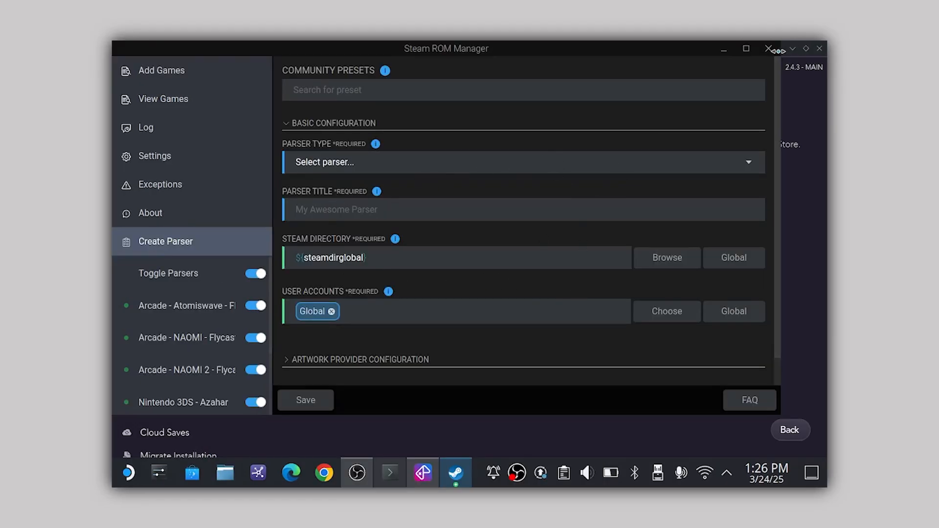
From Manage Emulators, reset Steam Rom Manager's configuration and relaunch it past the welcome screen
click(423, 473)
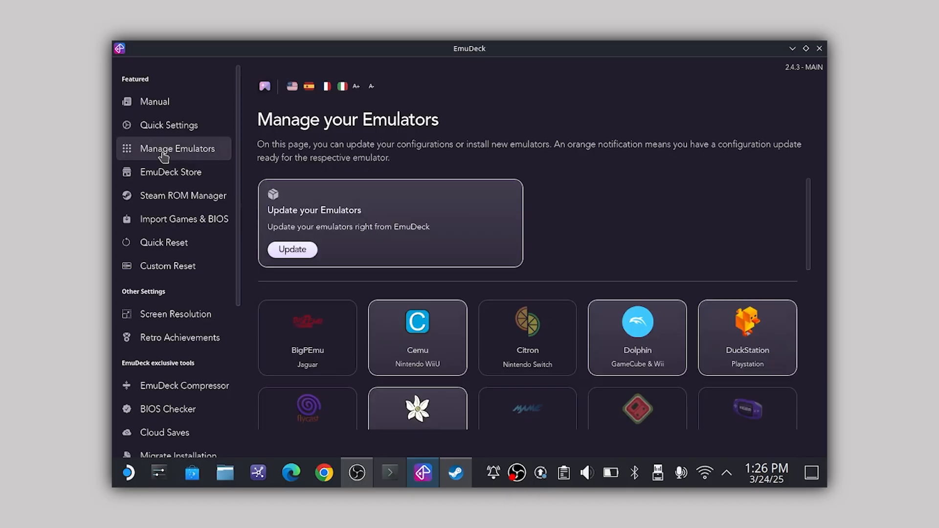
mouse_move(468, 260)
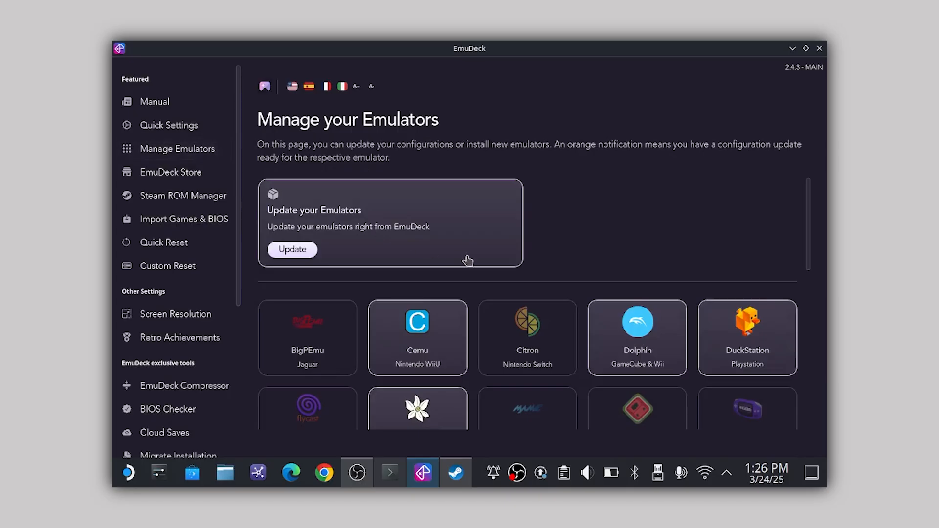
mouse_move(685, 195)
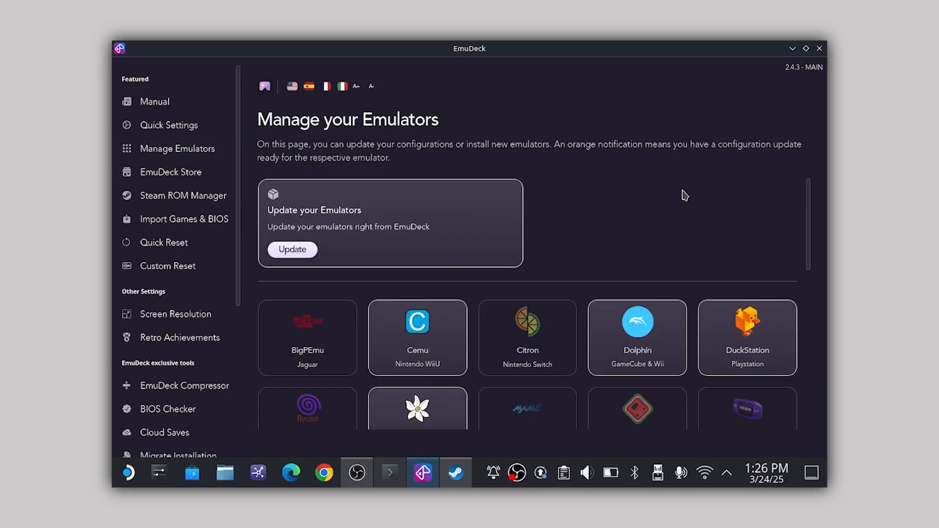
scroll(down, 3)
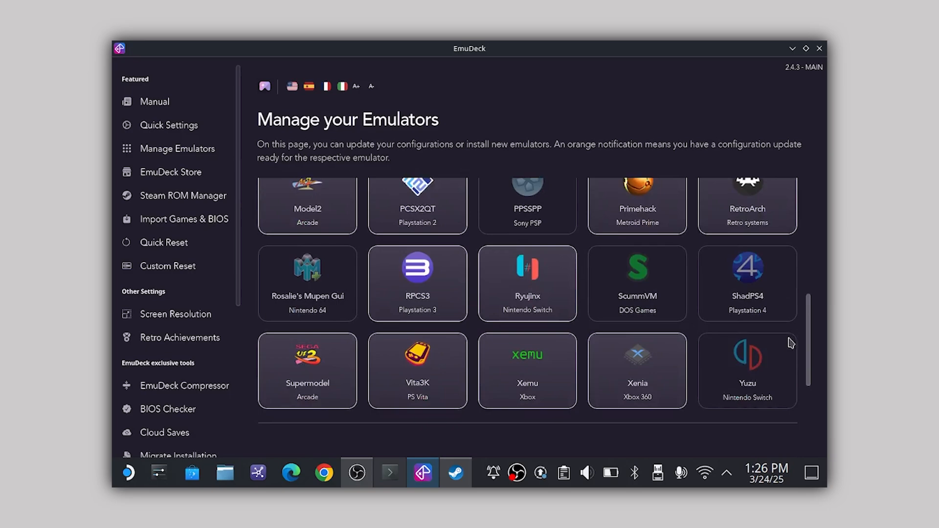
scroll(down, 3)
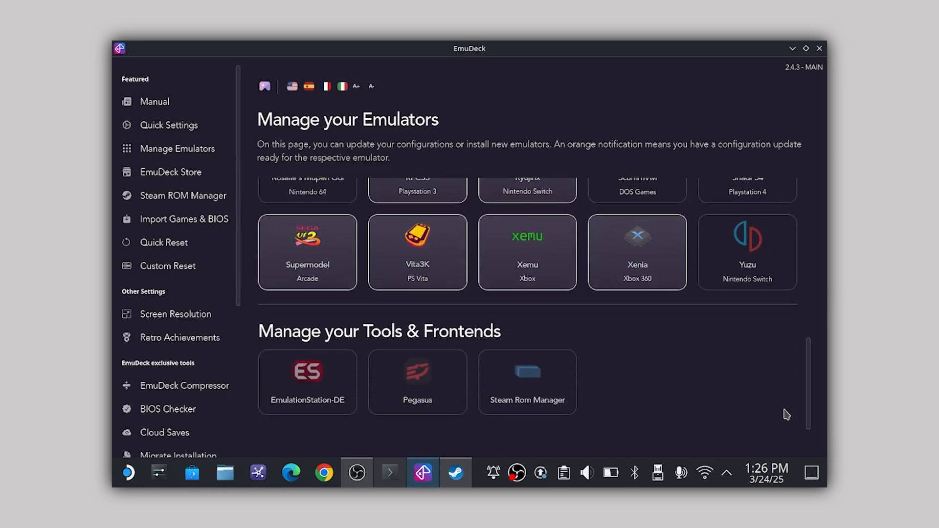
click(526, 382)
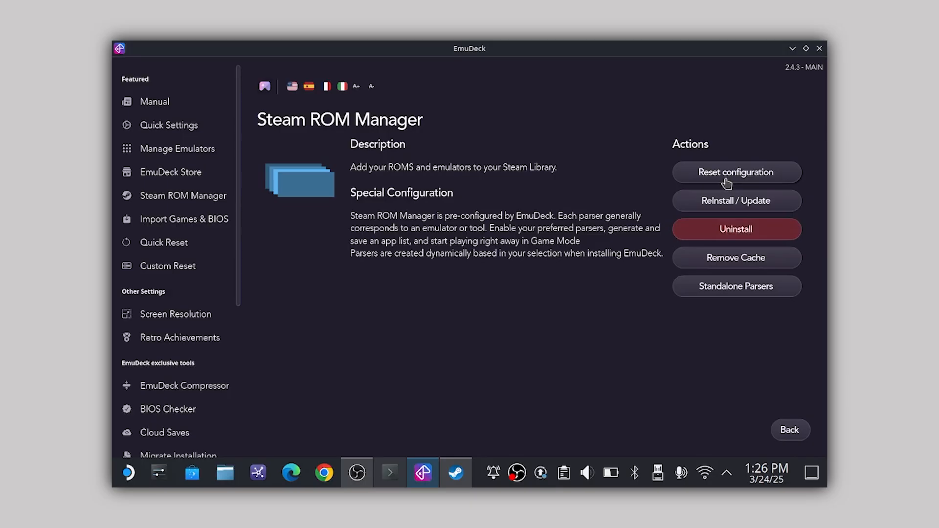
click(735, 172)
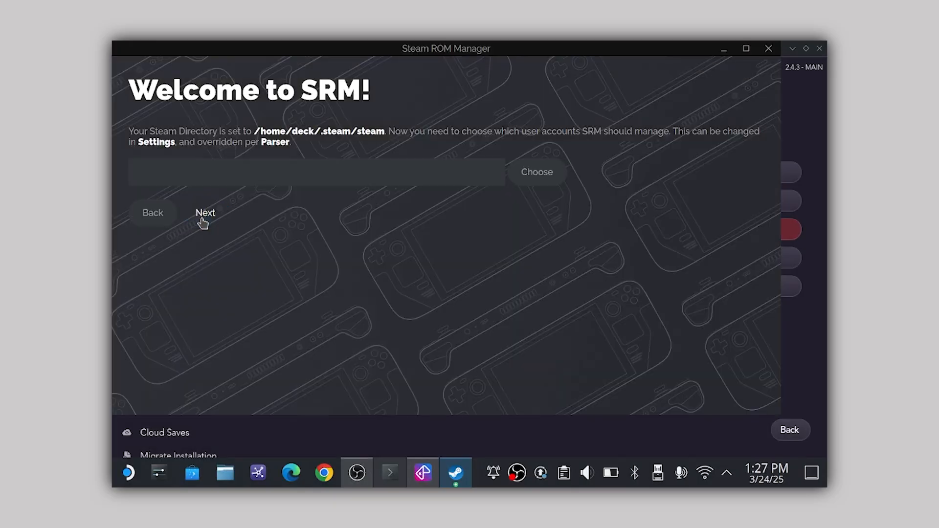
click(205, 212)
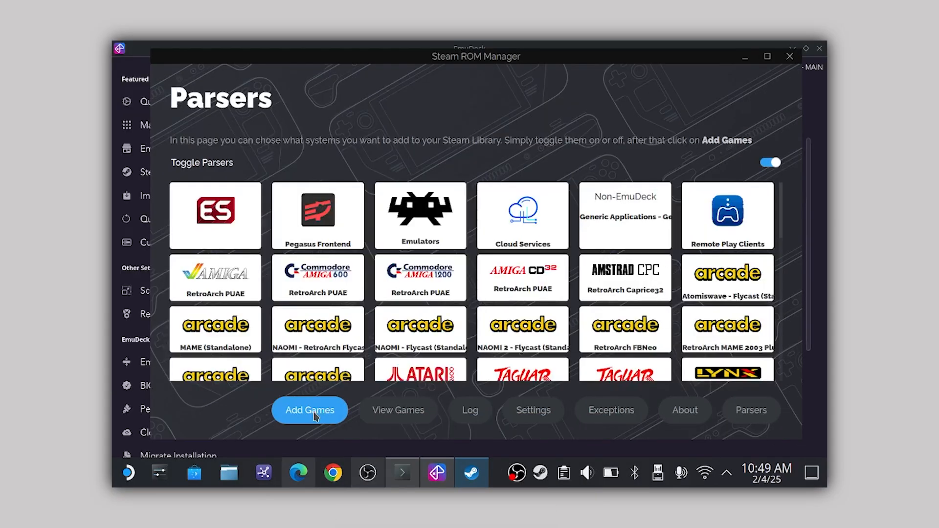
Run Add Games and Parse to list the 477 titles ready for Steam
click(310, 410)
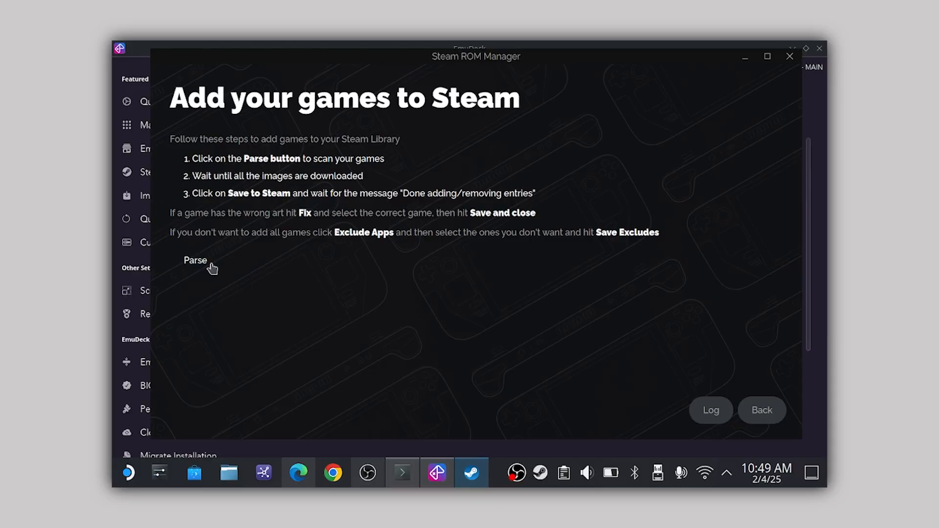
click(195, 260)
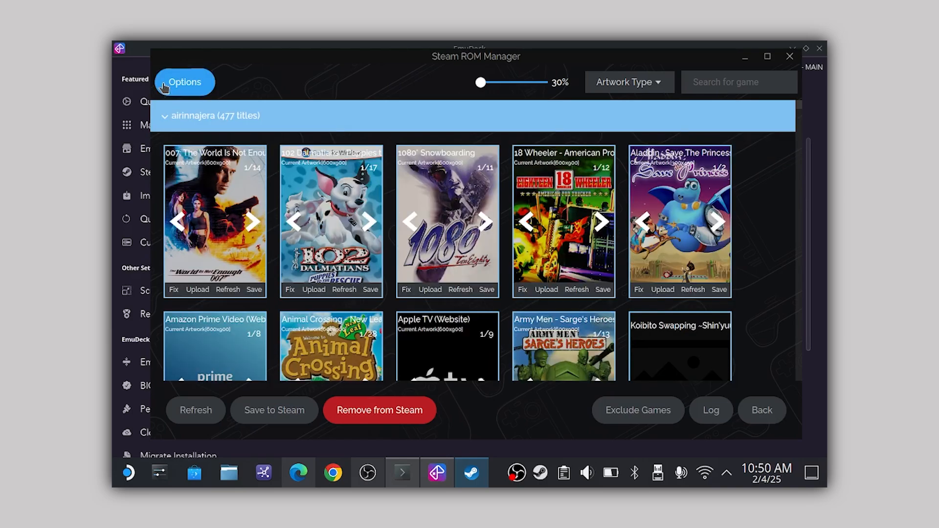
Filter by Steam category to Cloud Services only, then save the entries to Steam
click(184, 83)
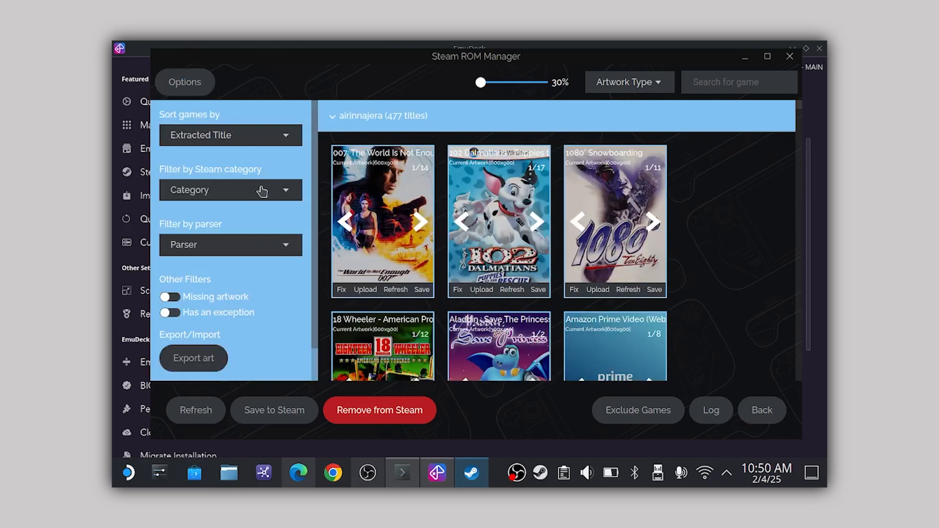
click(229, 190)
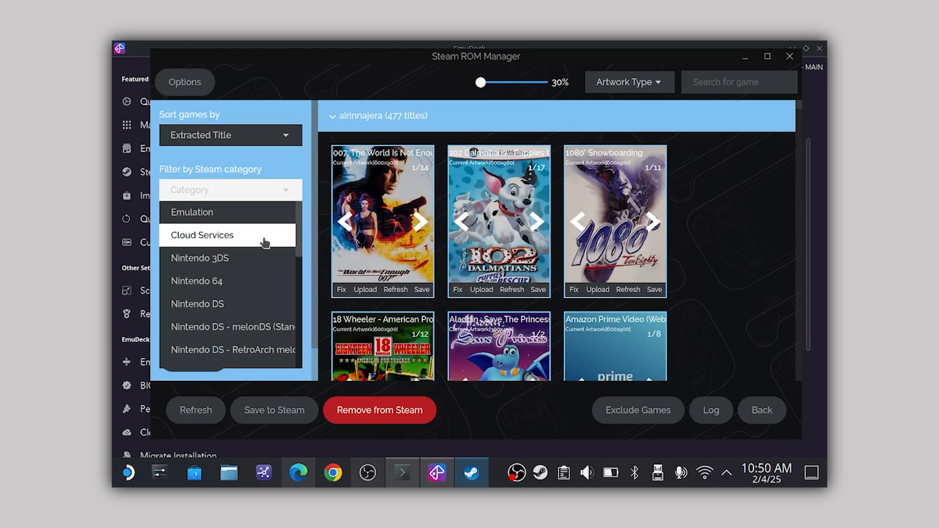
click(203, 235)
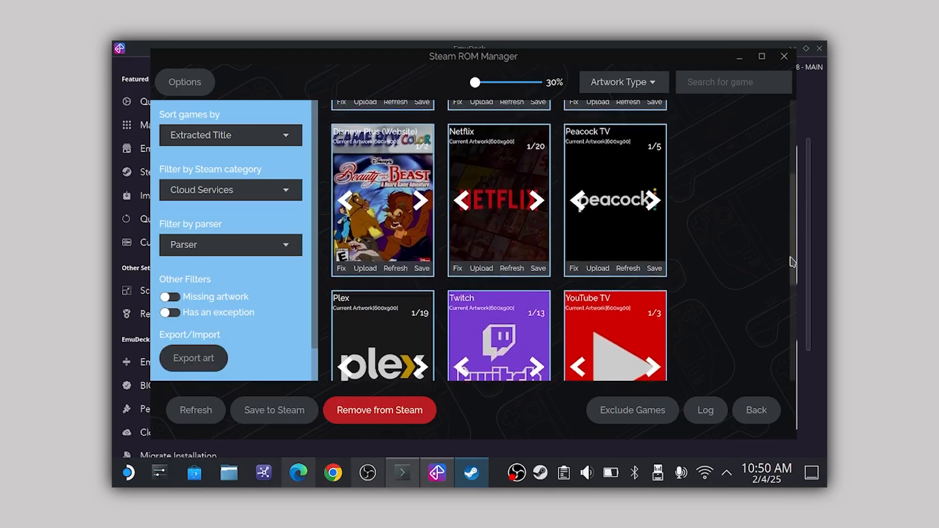
scroll(down, 3)
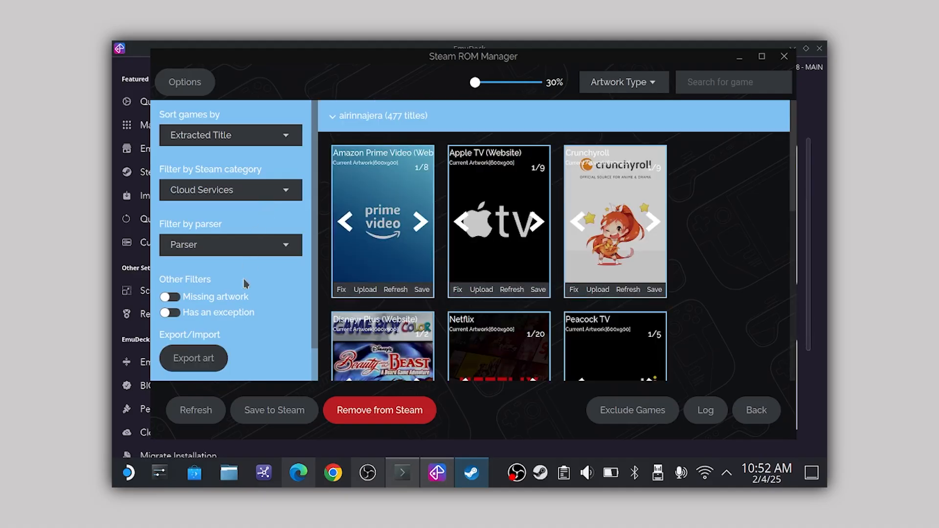
click(273, 410)
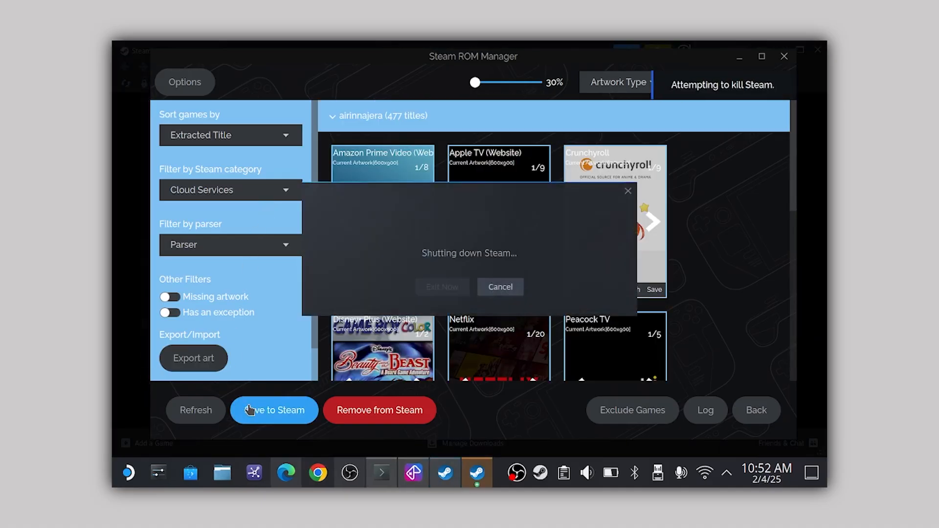
click(500, 287)
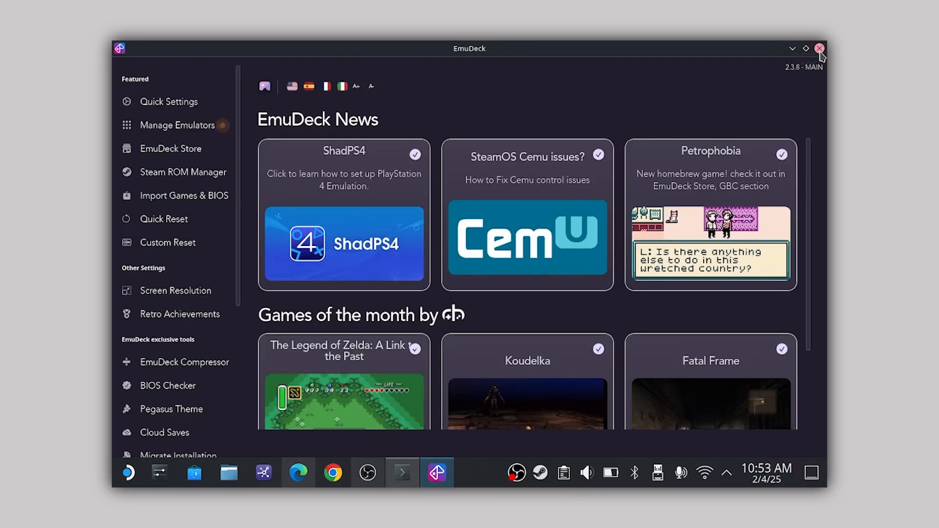
Launch Netflix from the Cloud Services collection, sign in and browse its home page
click(821, 49)
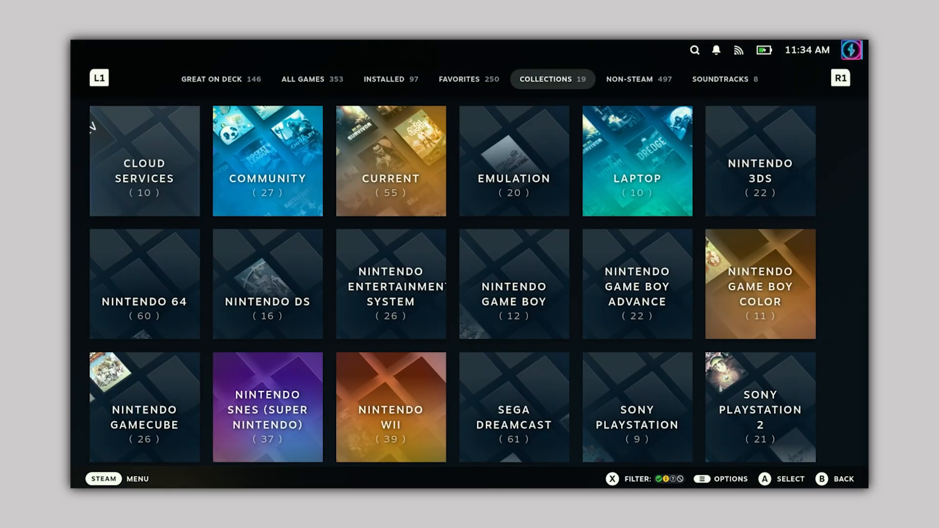
click(145, 160)
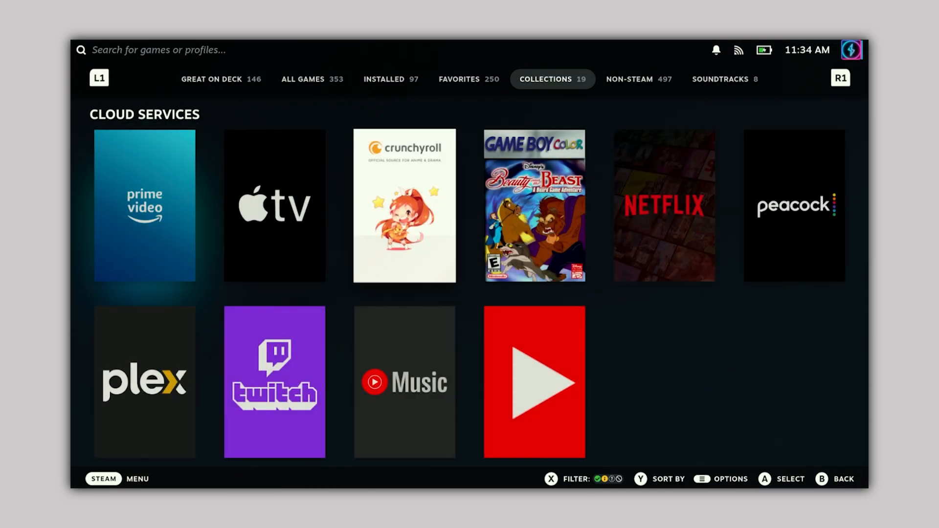
click(663, 205)
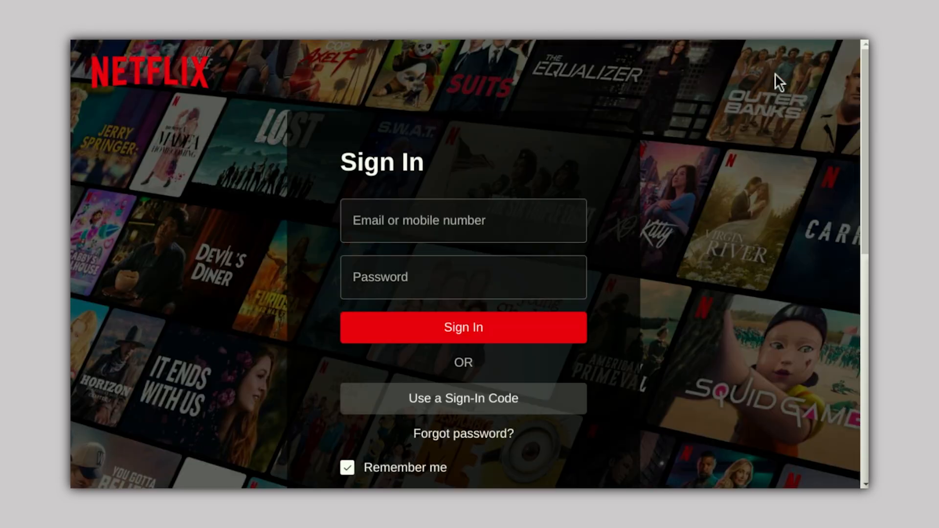
click(462, 327)
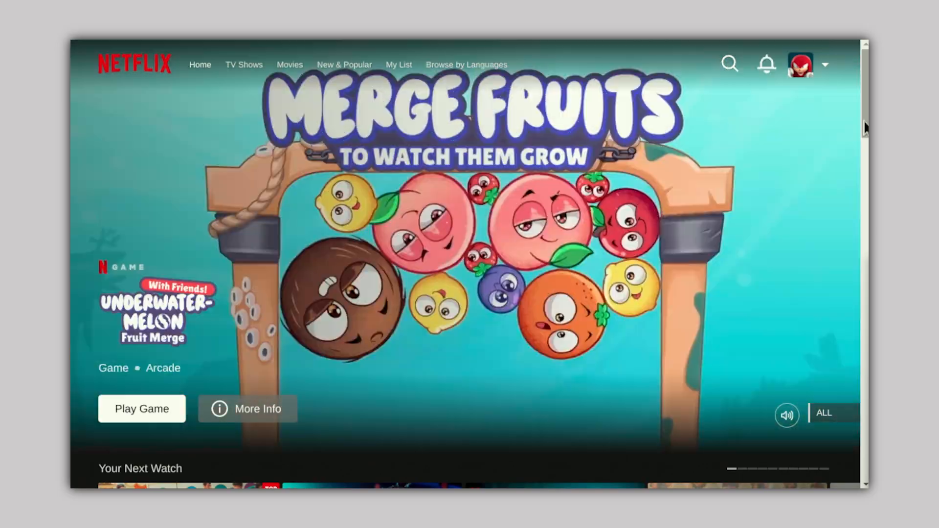
scroll(down, 3)
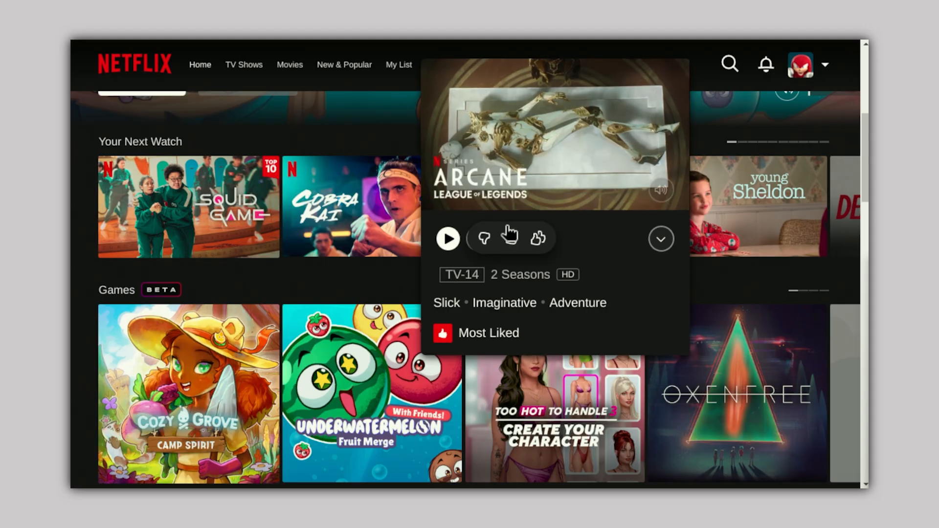
click(448, 238)
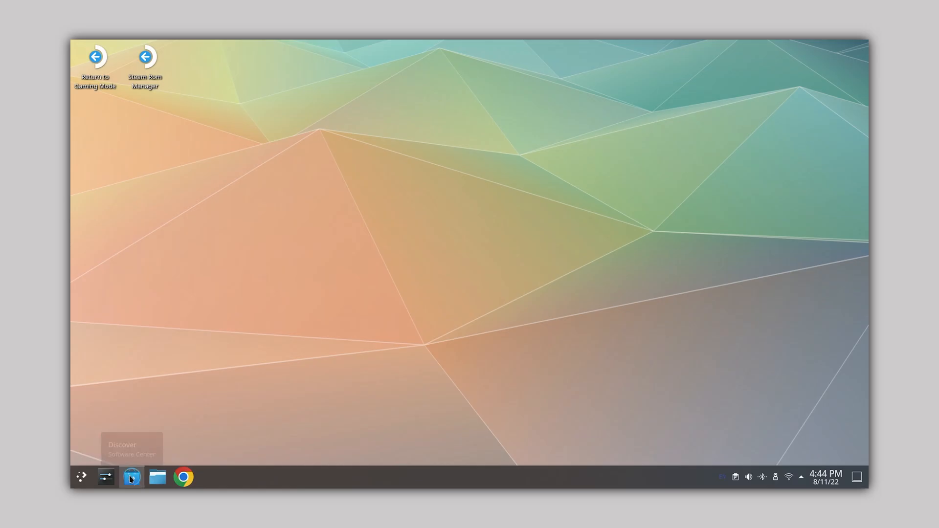
Launch Chrome, enter 'netflix' in the address bar and open the Netflix login page
click(131, 477)
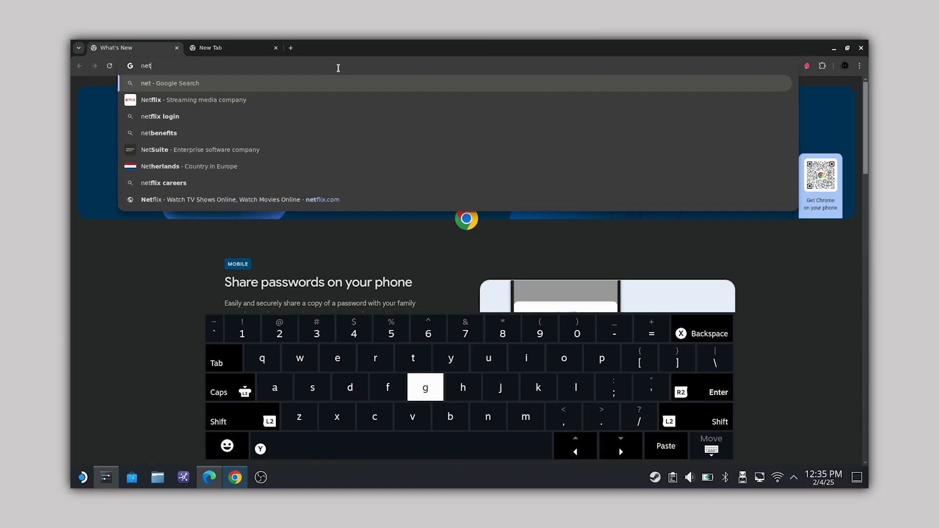
text(flix.com/login)
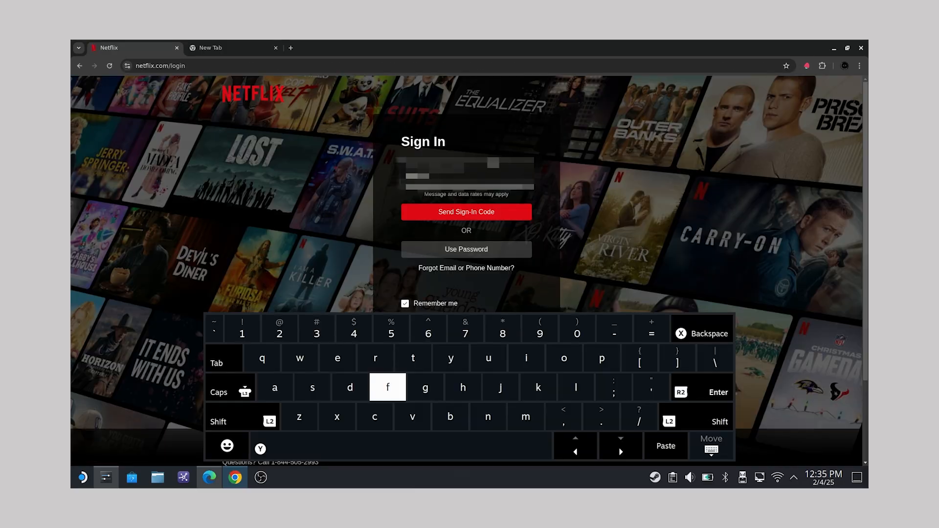
click(466, 213)
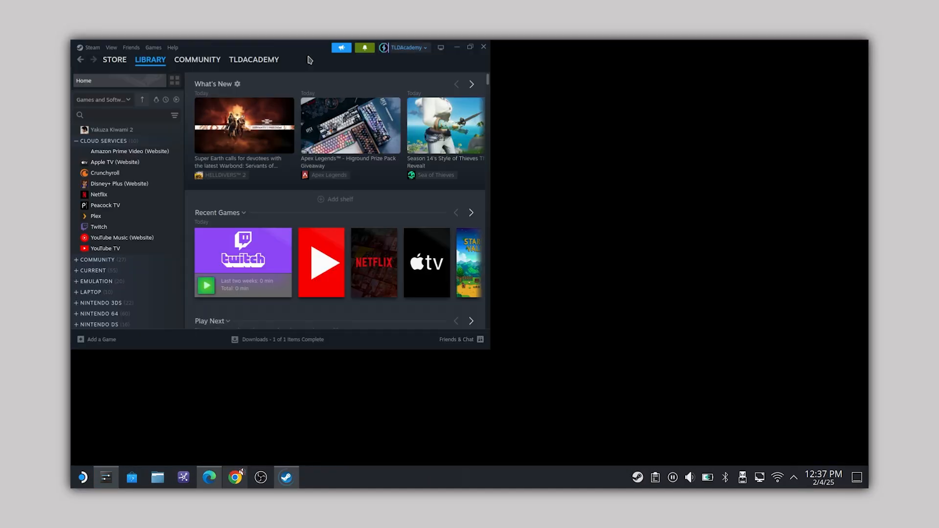
Add Google Chrome to the Steam library as a non-Steam game and select its entry
click(152, 47)
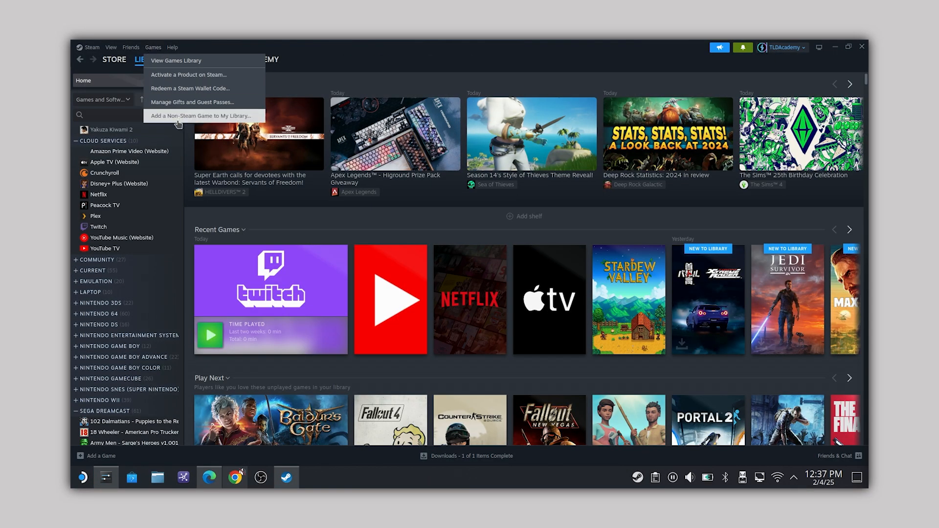
click(201, 116)
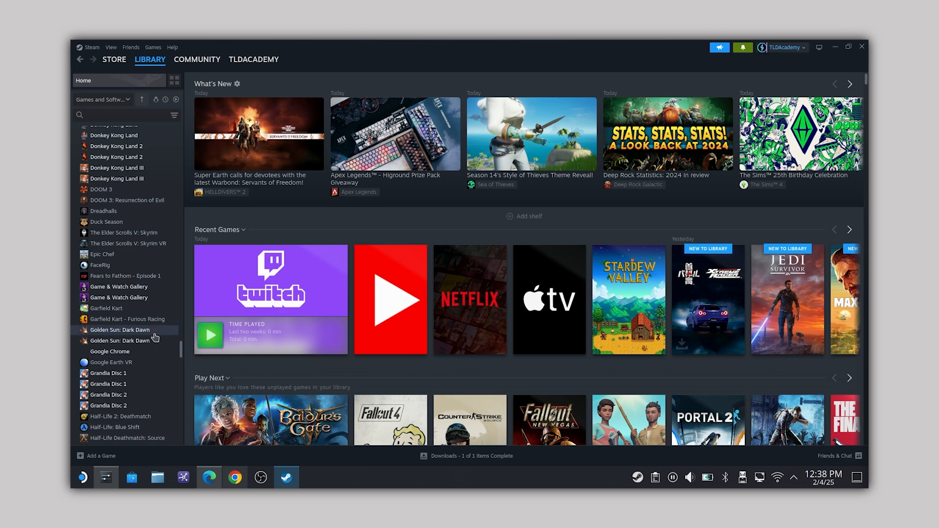
click(110, 352)
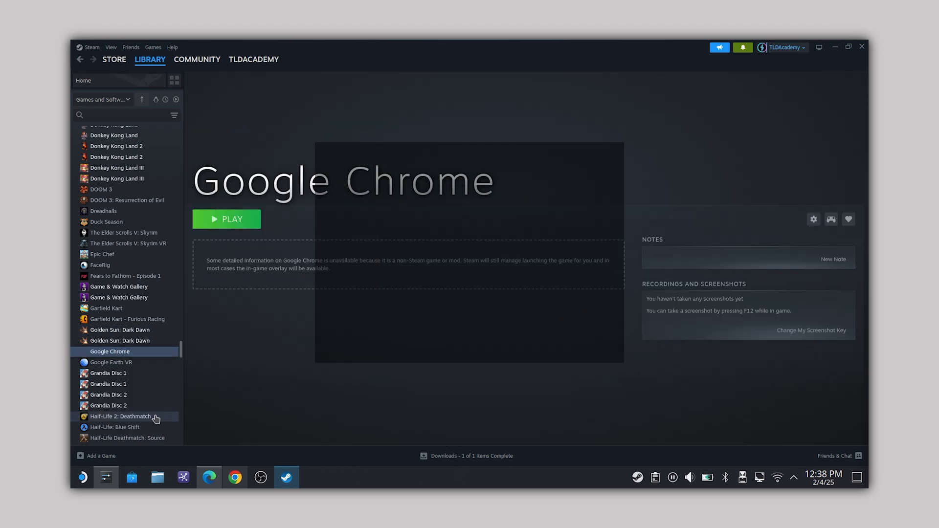
click(233, 478)
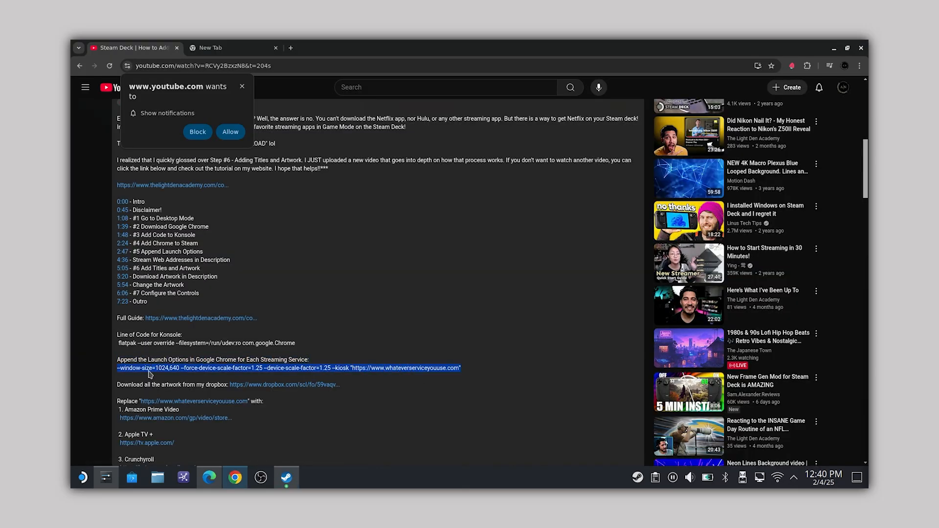
Copy the kiosk launch options and Netflix browse URL into the Chrome shortcut's Launch Options
right_click(150, 372)
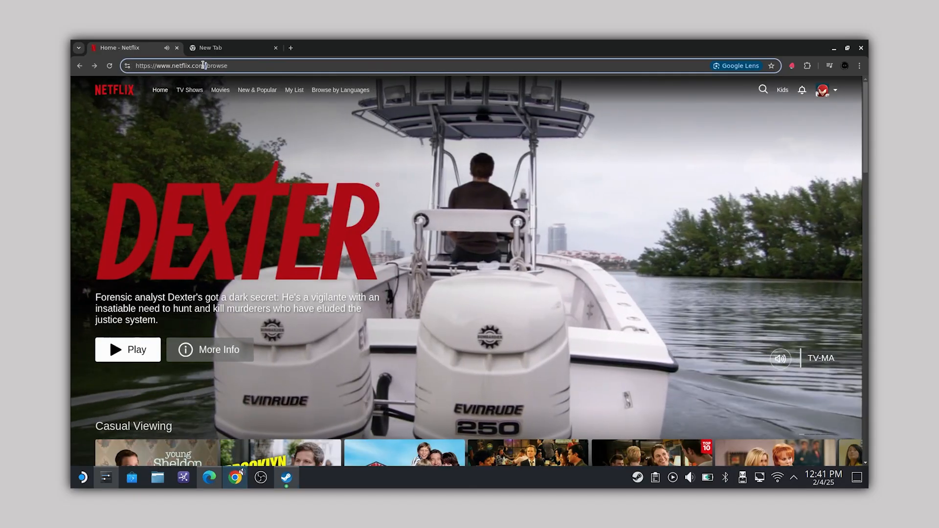
right_click(204, 65)
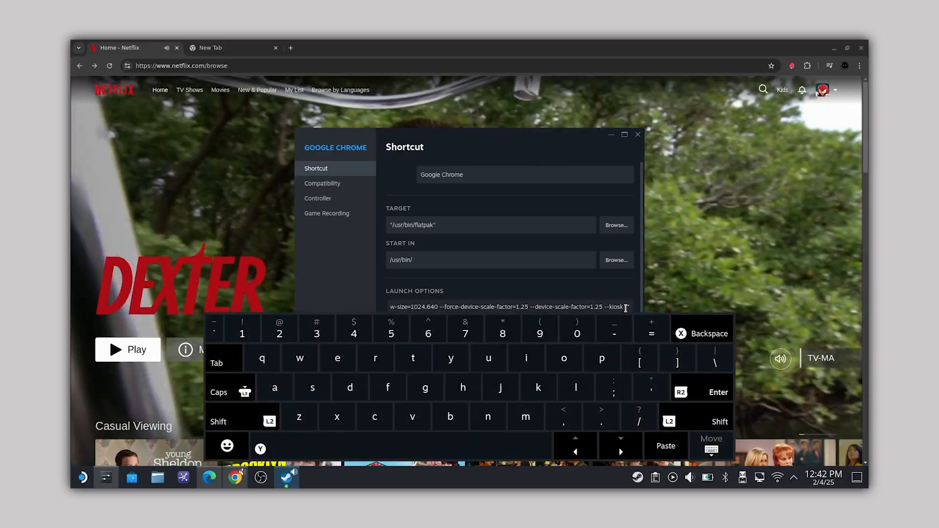
click(665, 446)
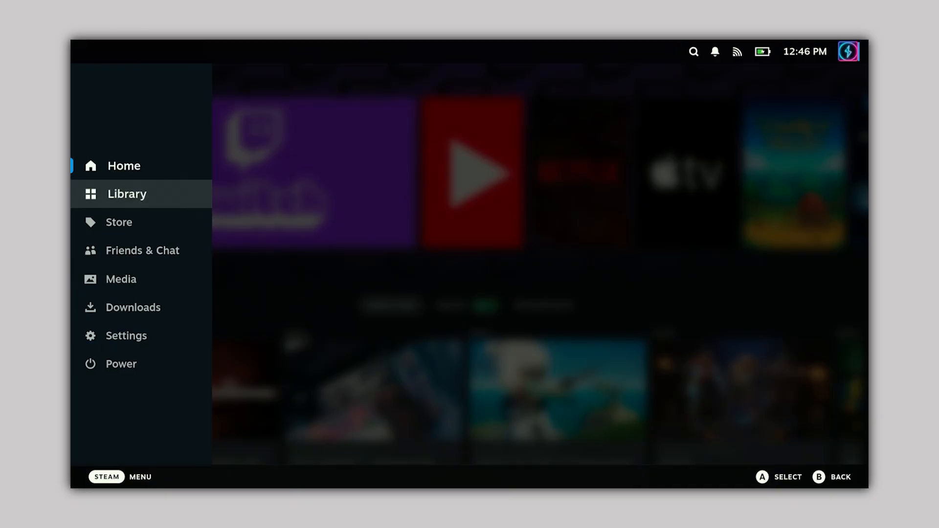
Launch the Netflix2 shortcut from the Gaming Mode library so Netflix opens full-screen
click(126, 193)
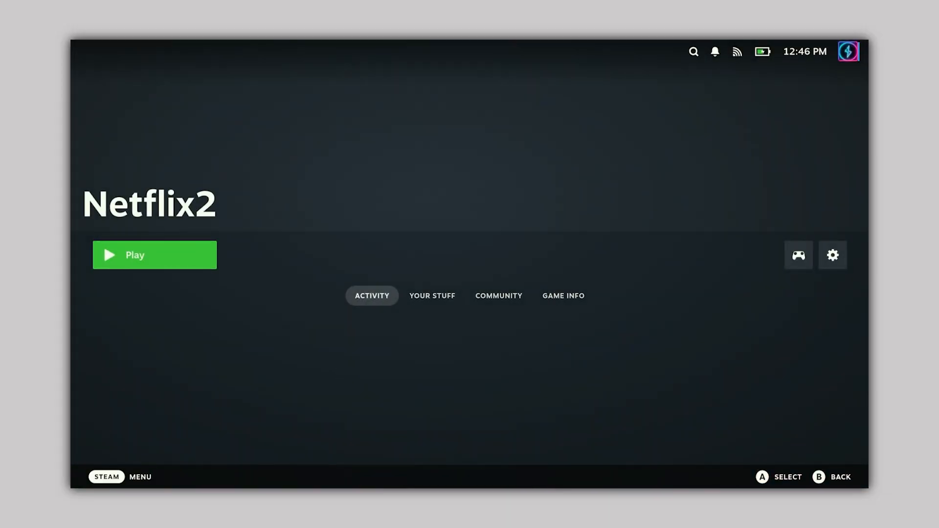
click(153, 255)
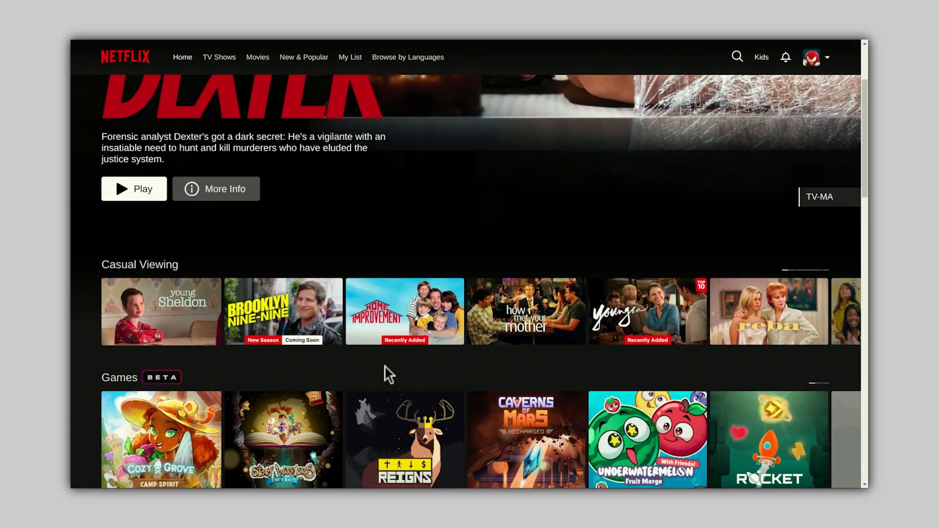
scroll(down, 3)
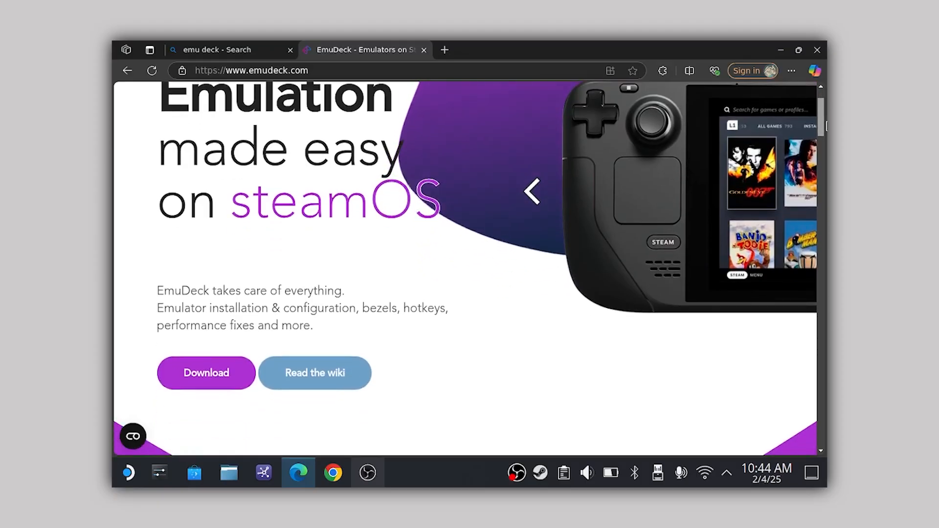
Scroll emudeck.com to the Download button and switch the Disney+ (Website) entry to different artwork
scroll(down, 3)
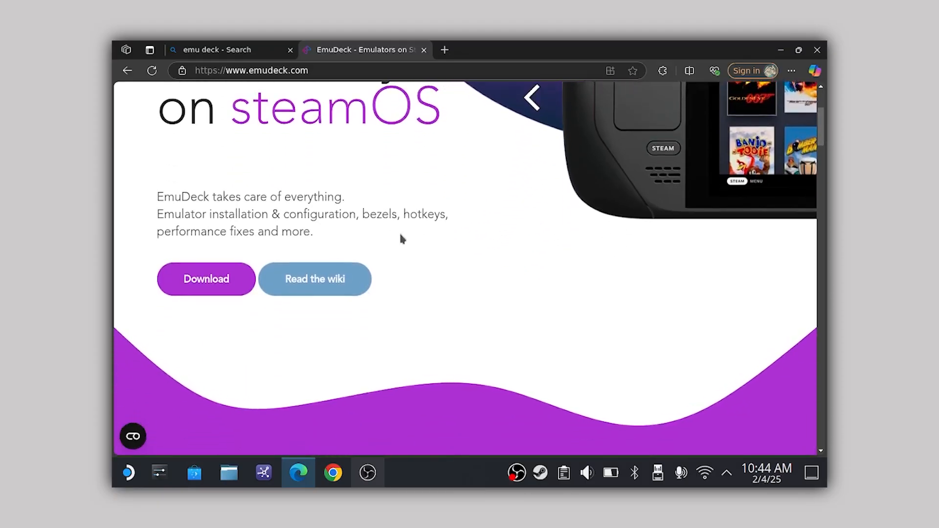
click(436, 472)
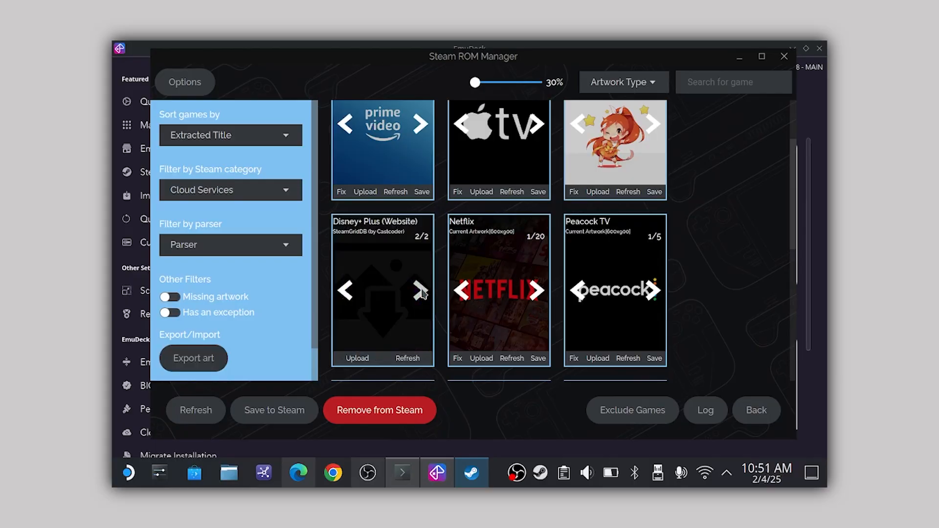
click(420, 291)
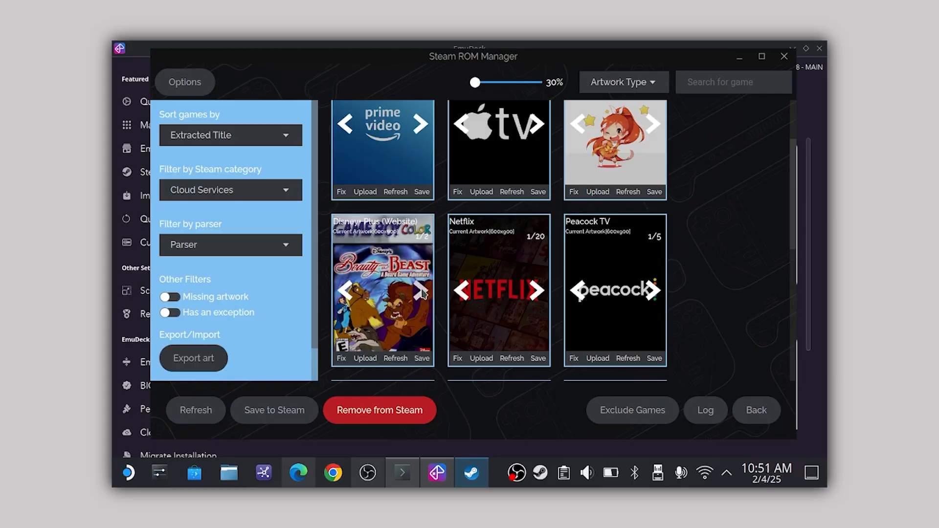